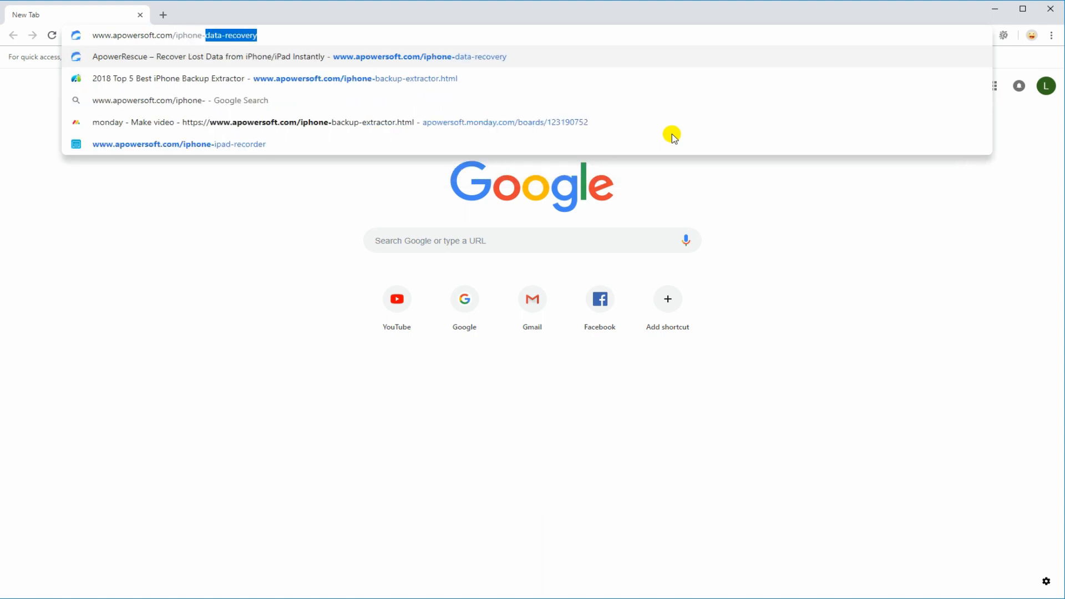
- Go to apowersoft.com/iphone-data-recovery and download the ApowerRescue installer
left_click(272, 57)
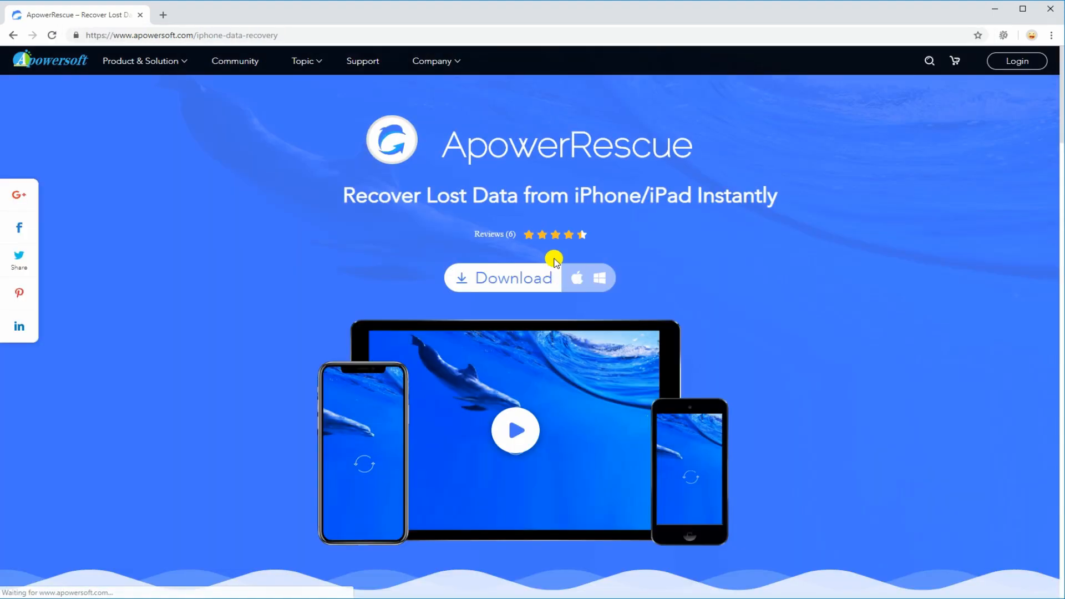
left_click(512, 278)
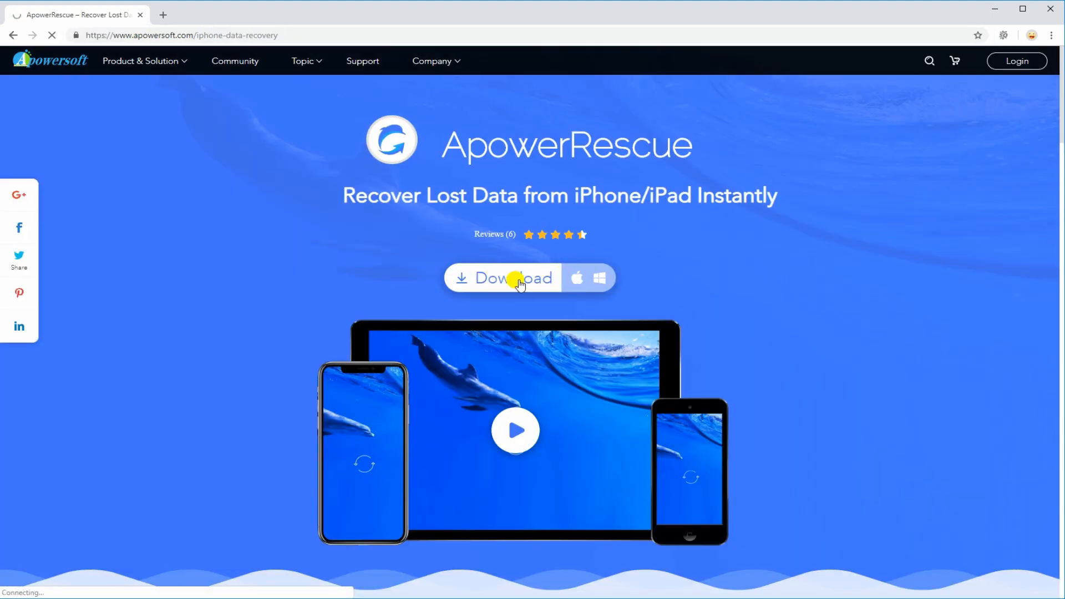
left_click(518, 278)
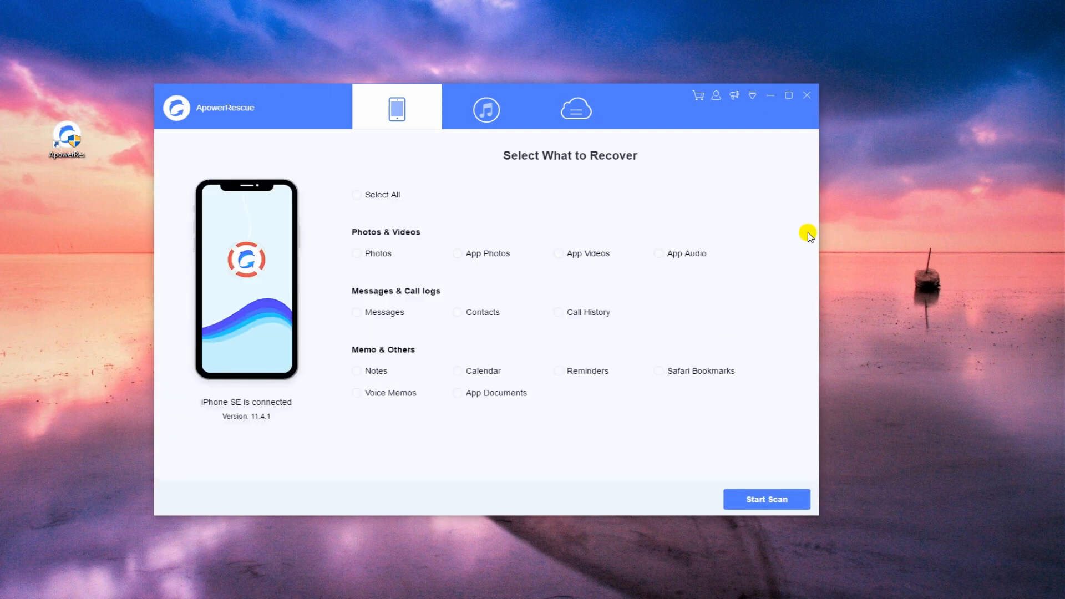
mouse_move(612, 438)
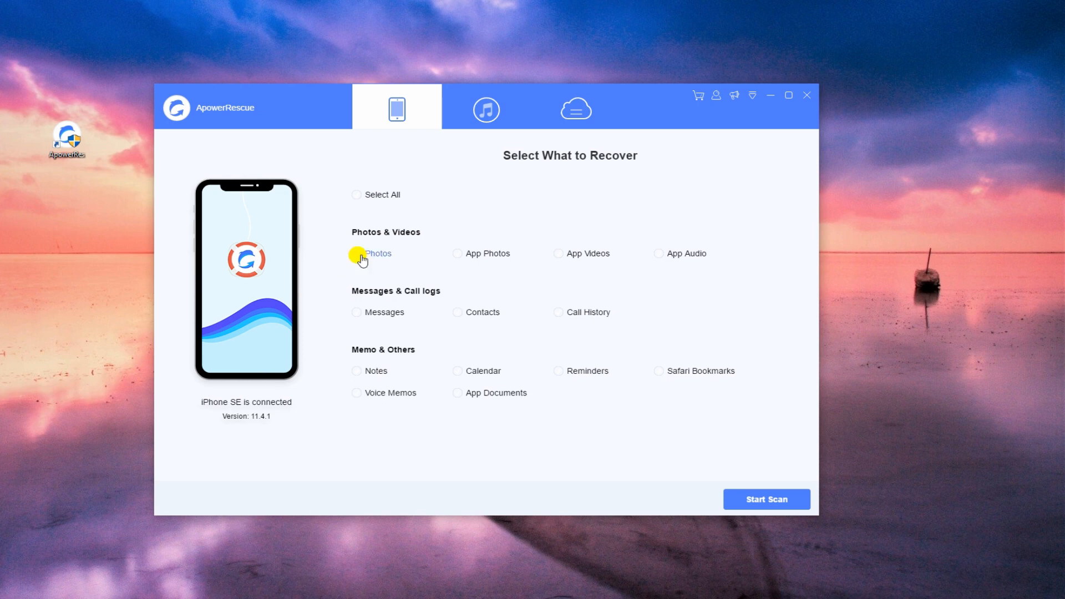
- Select Photos under Photos & Videos and scan the iPhone SE
left_click(357, 253)
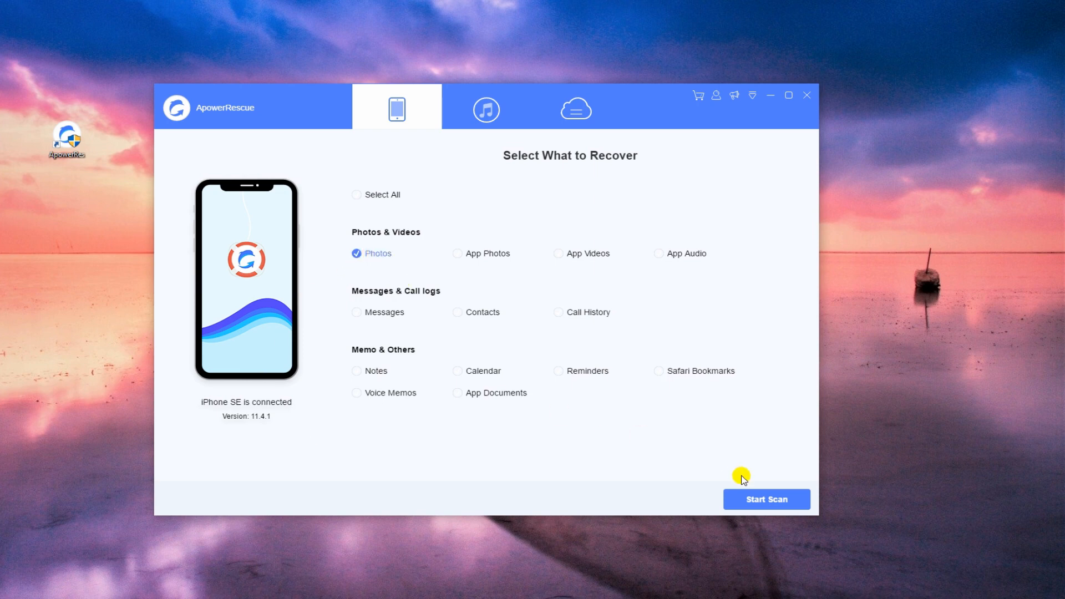
left_click(766, 500)
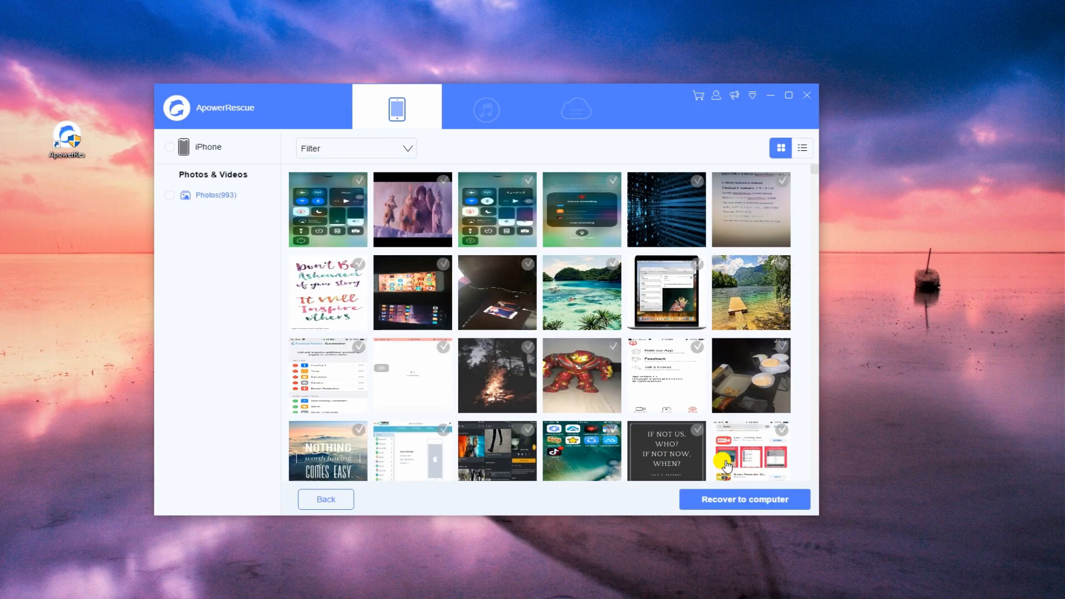
- Recover three selected photos to the 'iOS- recovered photos' desktop folder, then return to the device tab
left_click(411, 209)
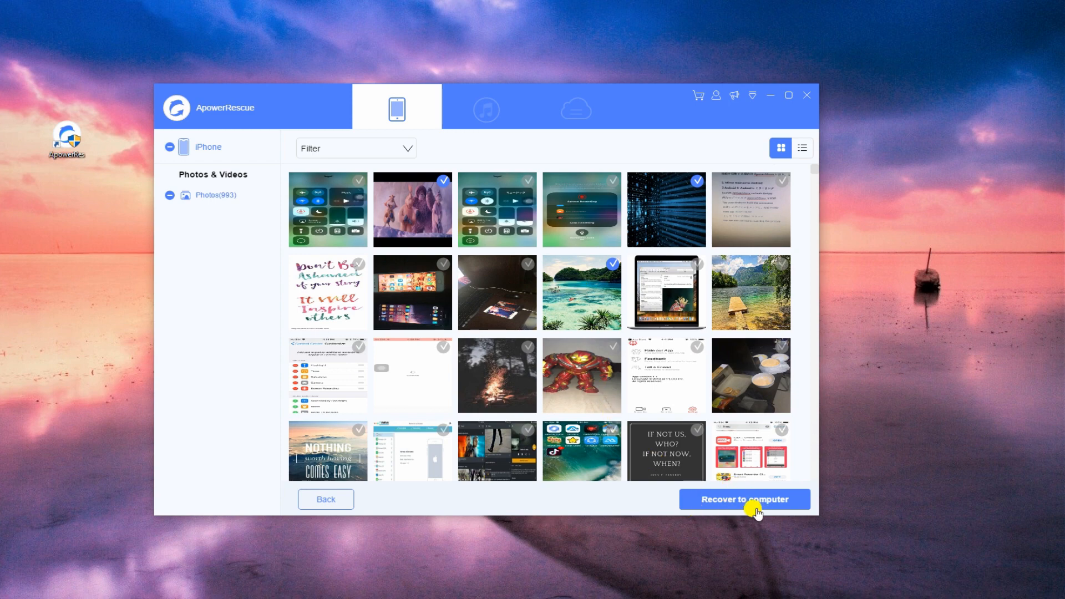
left_click(745, 500)
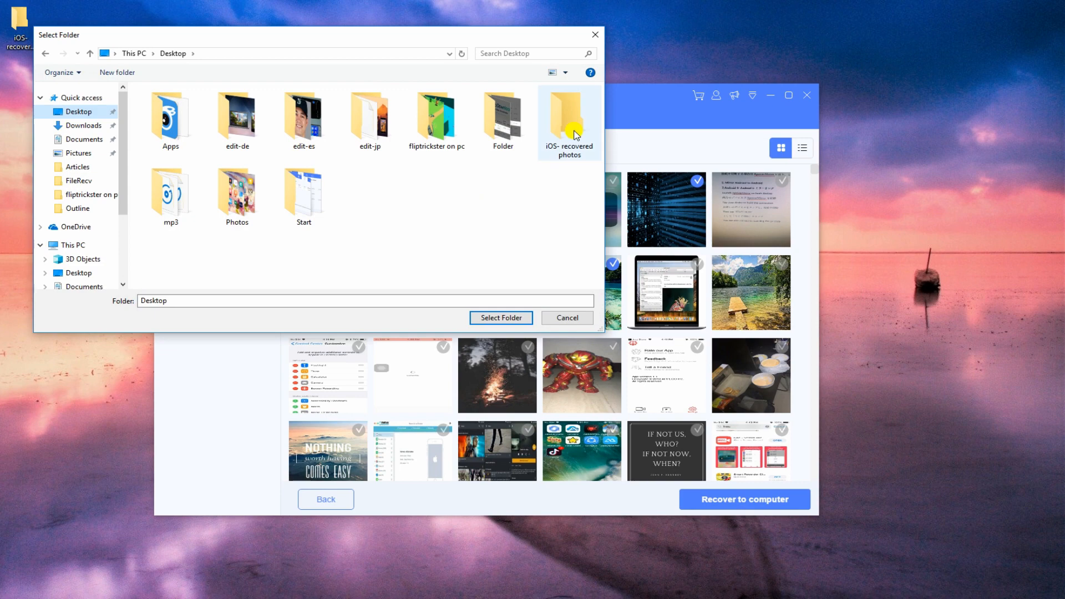
left_click(500, 318)
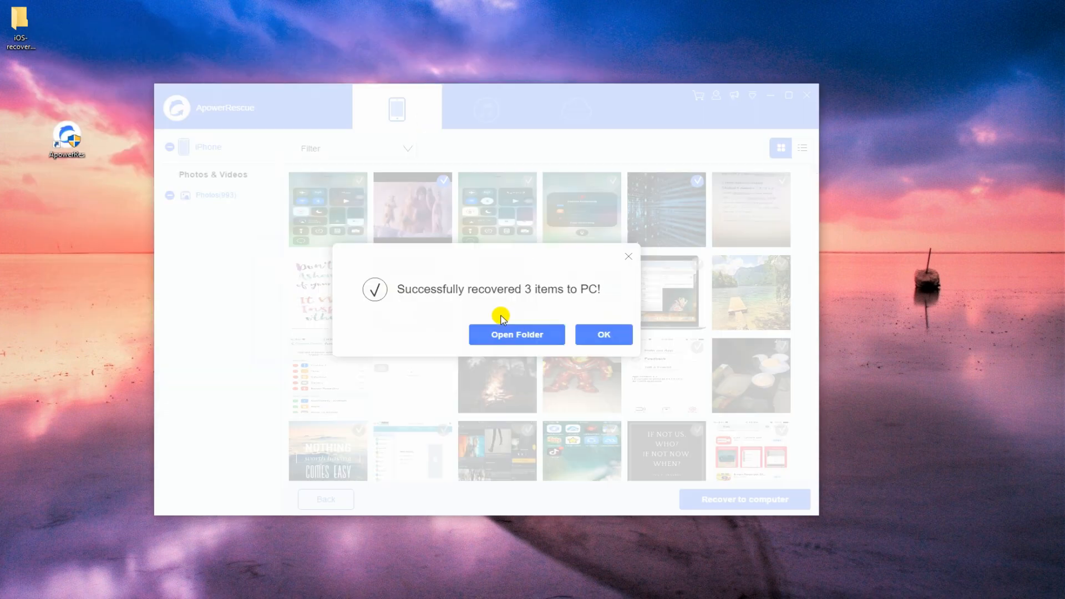
left_click(516, 334)
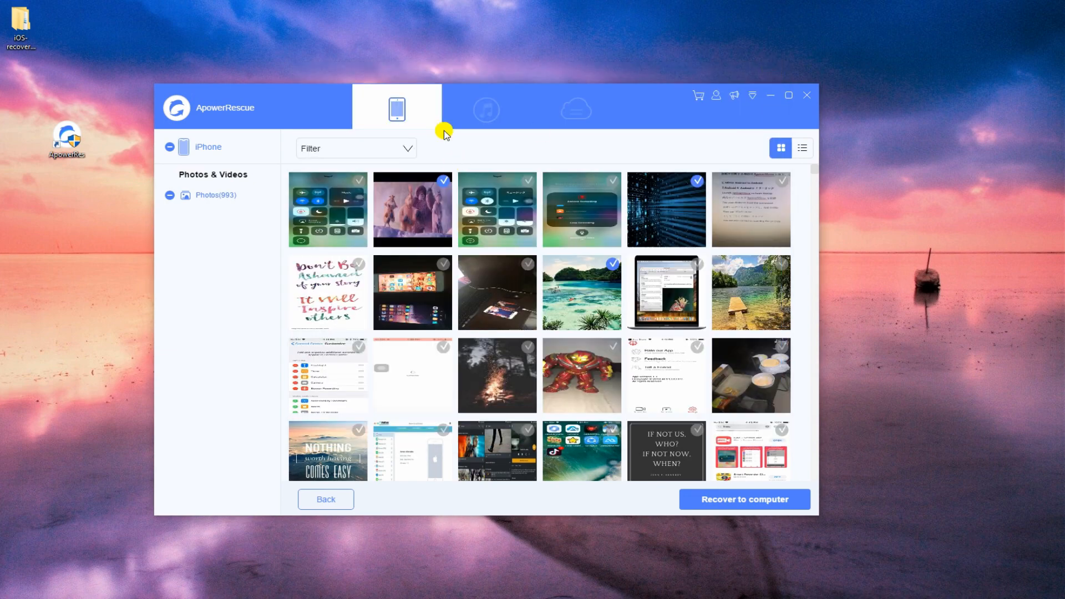
left_click(326, 499)
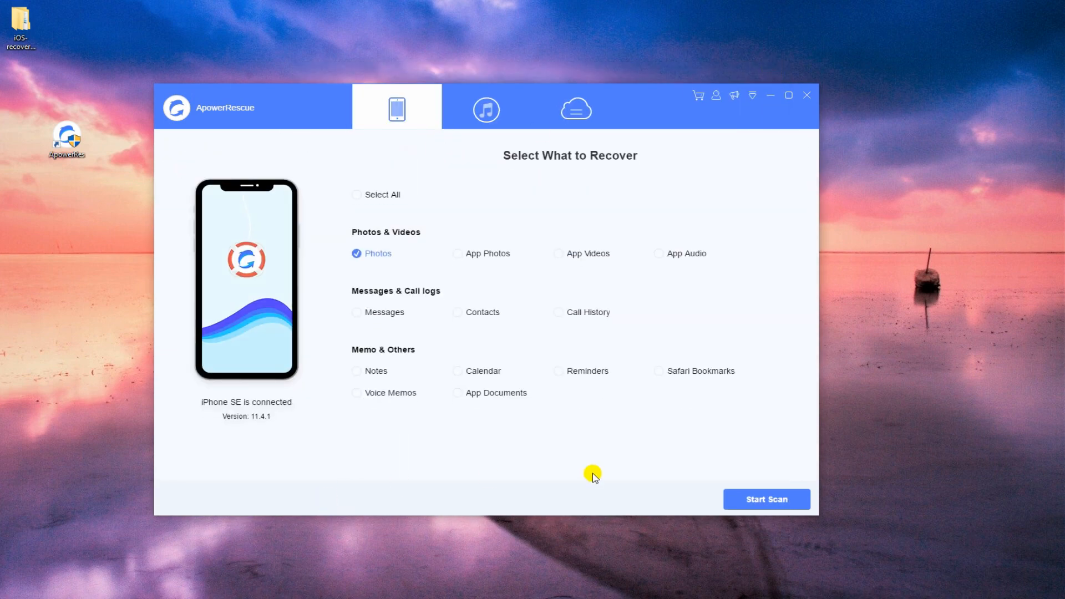
mouse_move(418, 463)
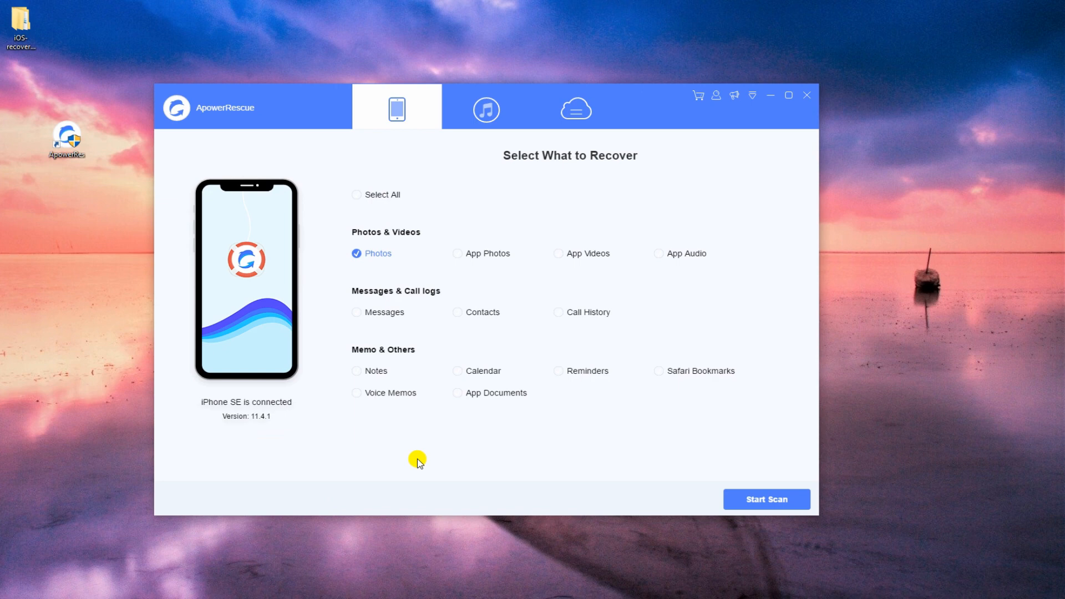
mouse_move(437, 173)
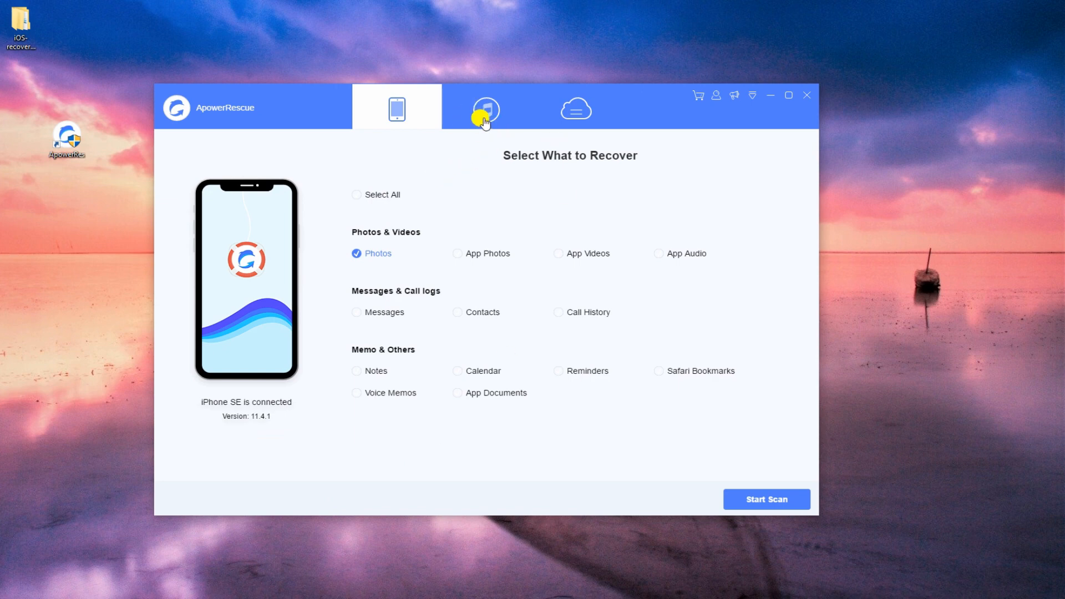
- Scan the iTunes backup, choose Desktop as the save location, then show the iCloud sign-in
left_click(485, 107)
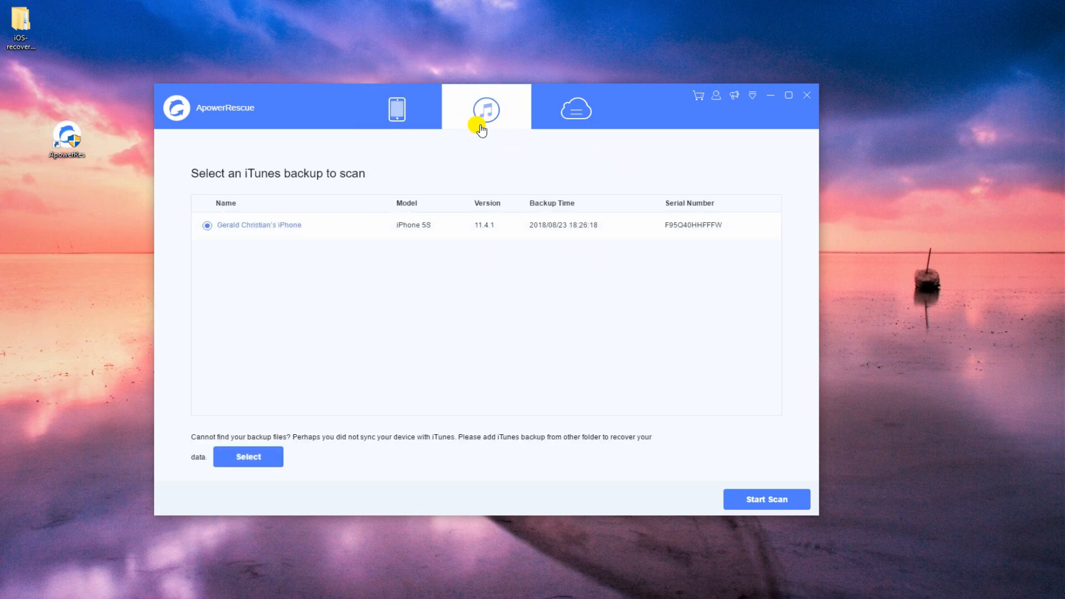
left_click(766, 499)
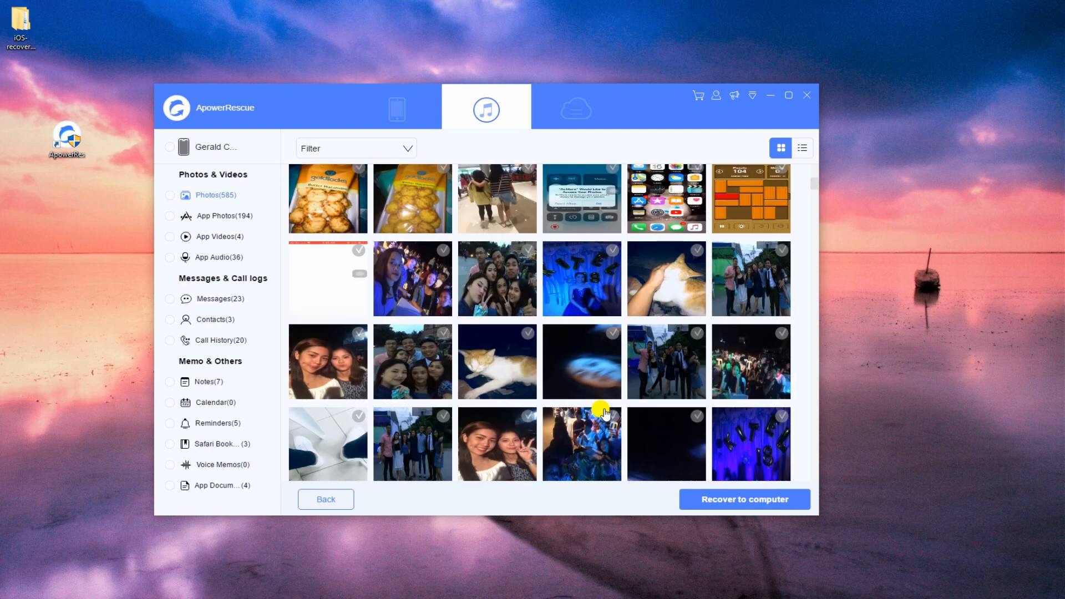
left_click(744, 499)
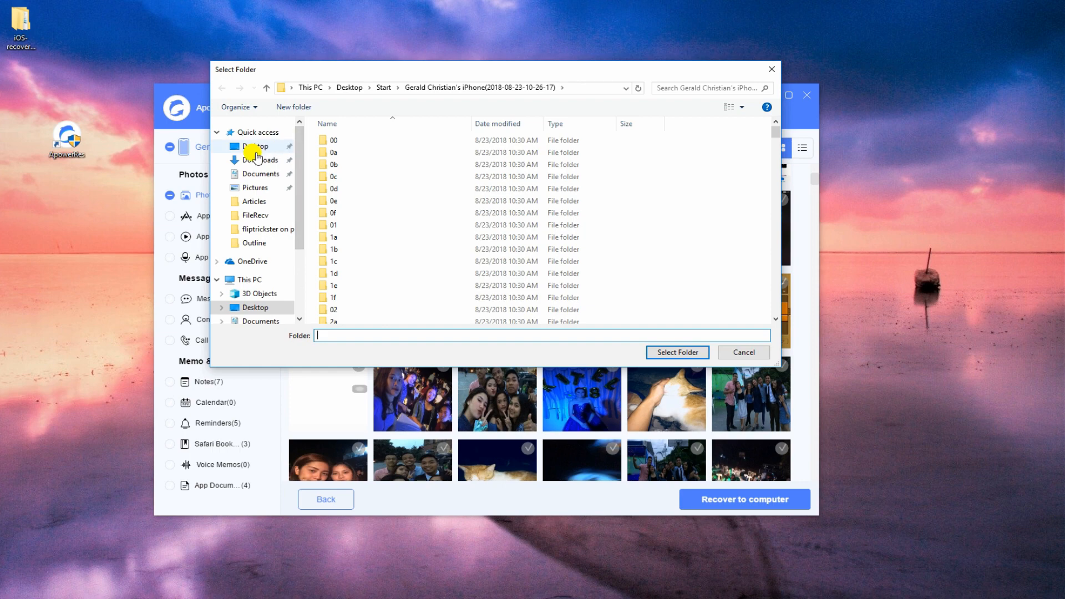
left_click(254, 146)
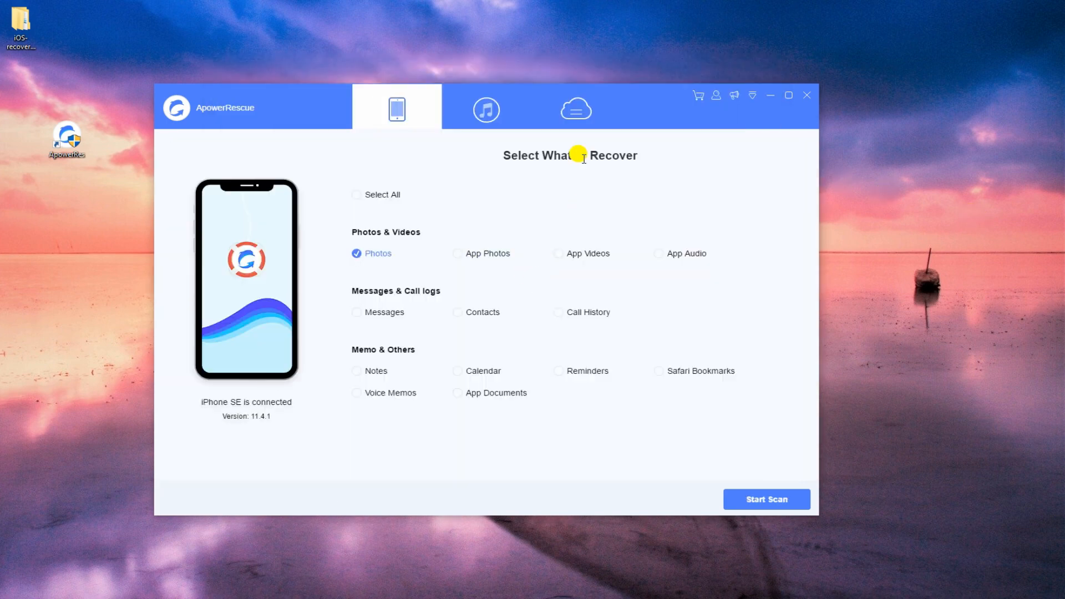
left_click(575, 108)
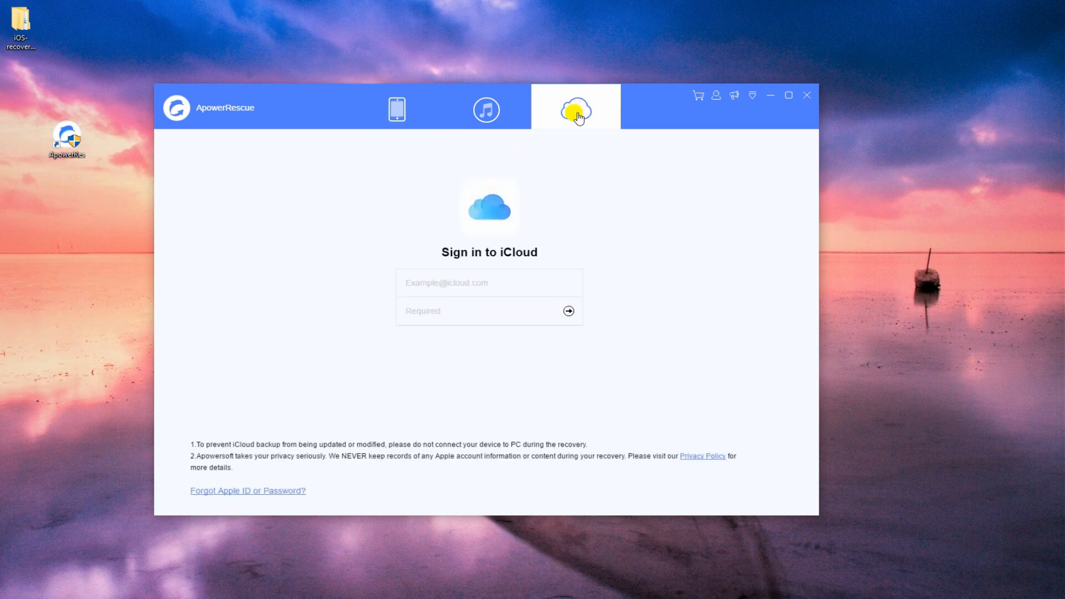
mouse_move(500, 282)
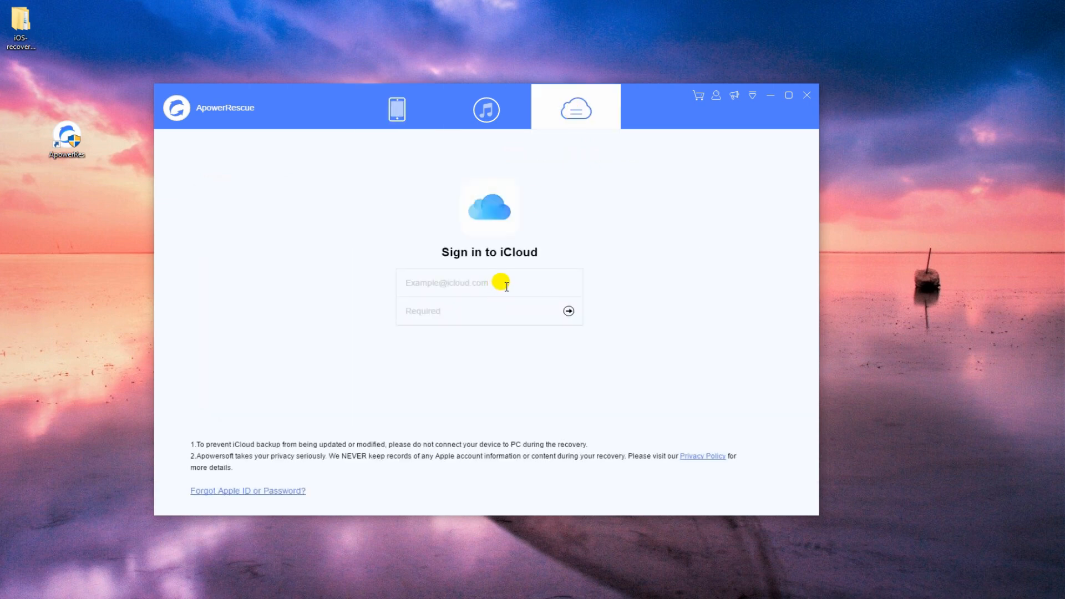